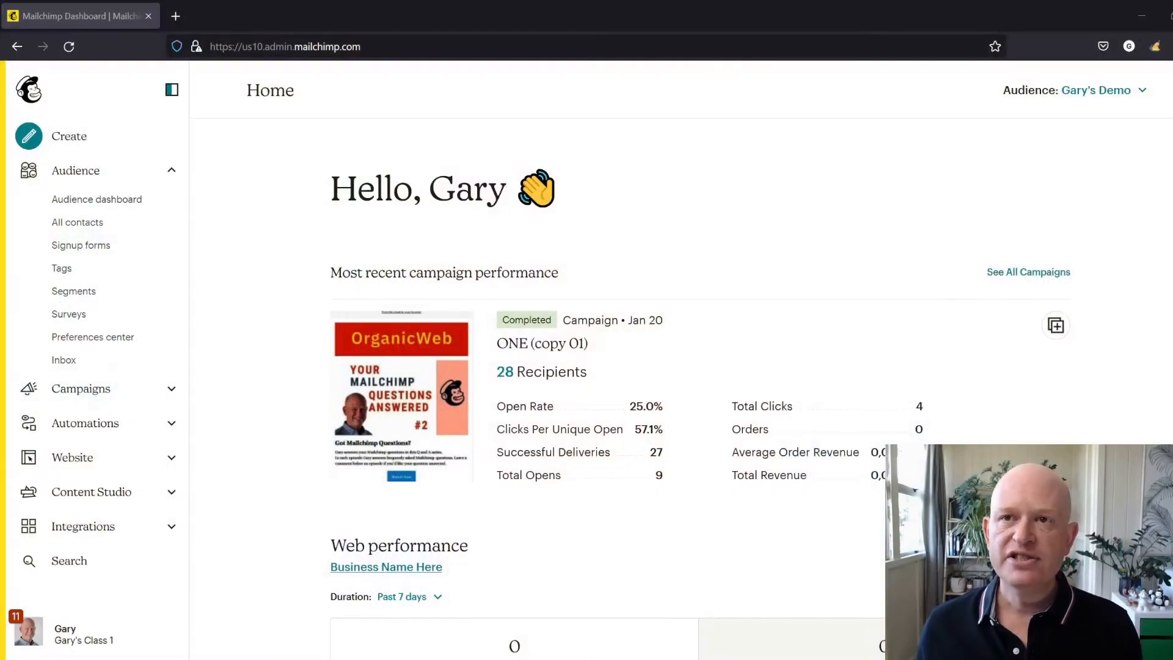
mouse_move(96, 199)
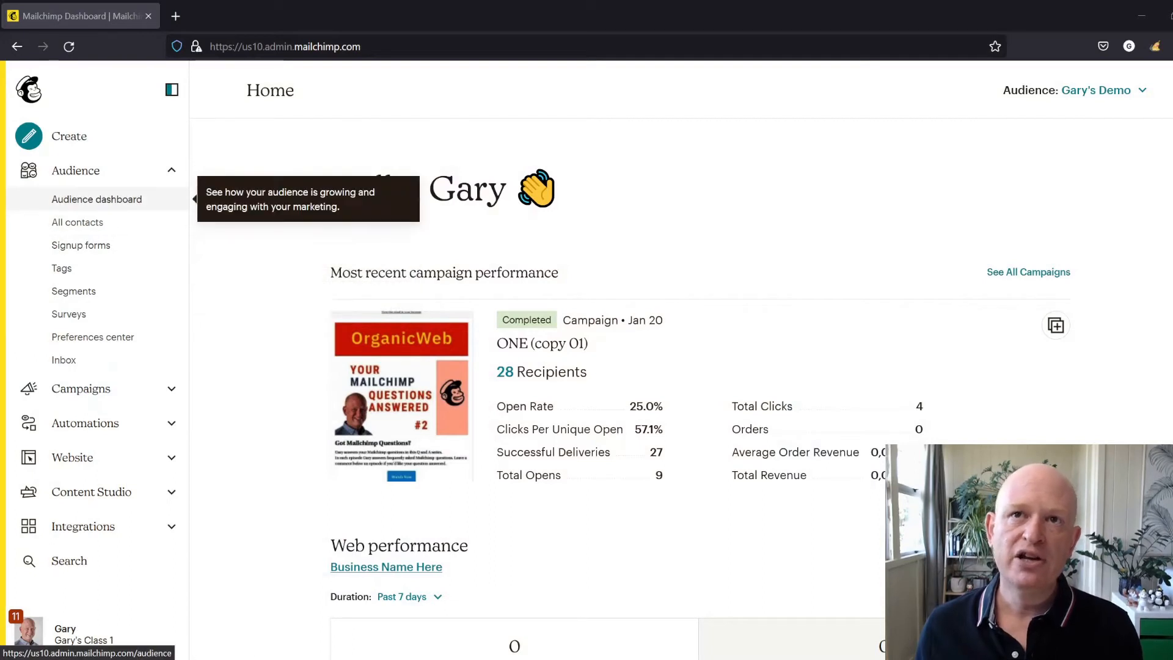
Step: Open the Gary's Demo audience dashboard and view its contacts
click(96, 199)
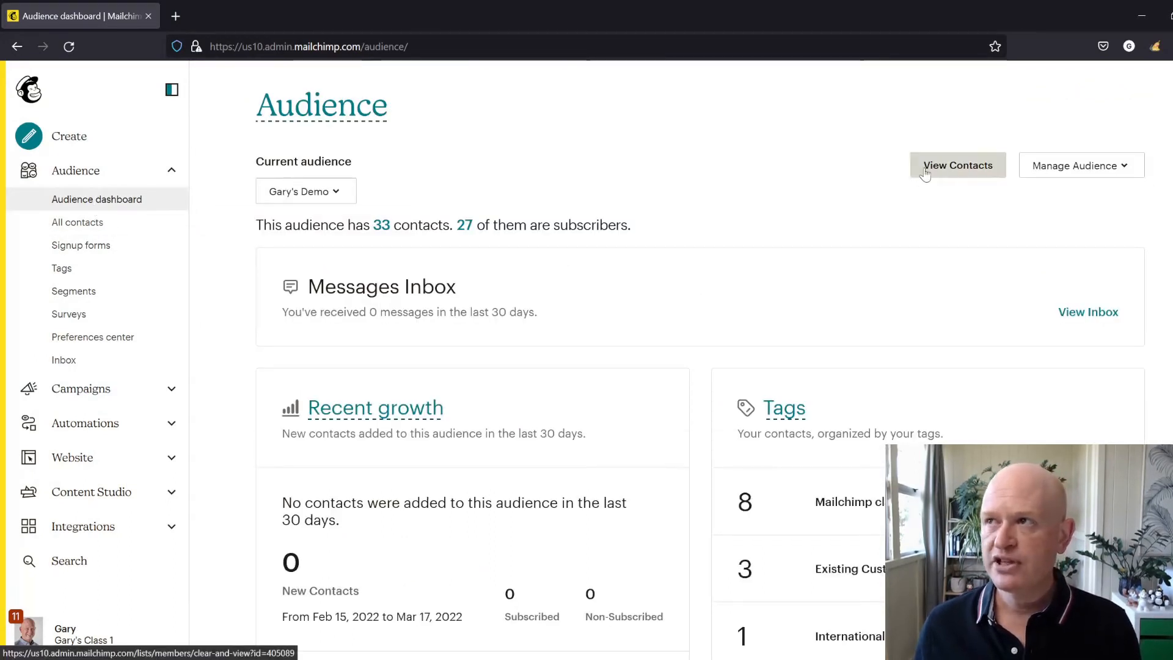
click(957, 165)
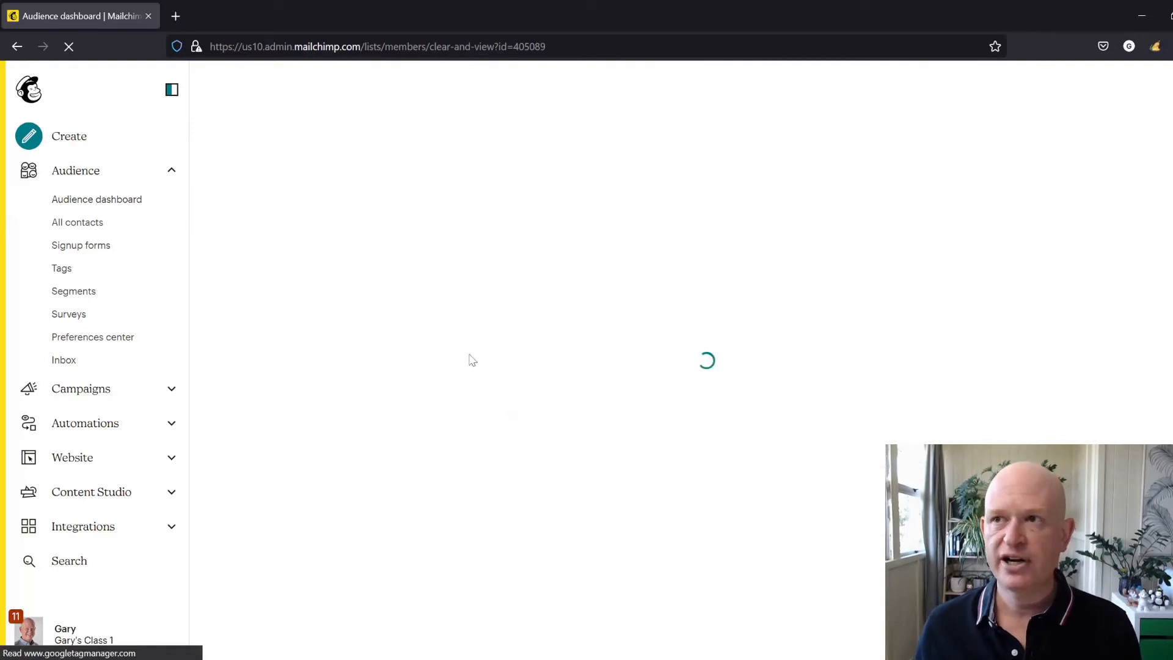
Step: Load All contacts for Gary's Demo, showing 33 contacts with email marketing status
click(77, 222)
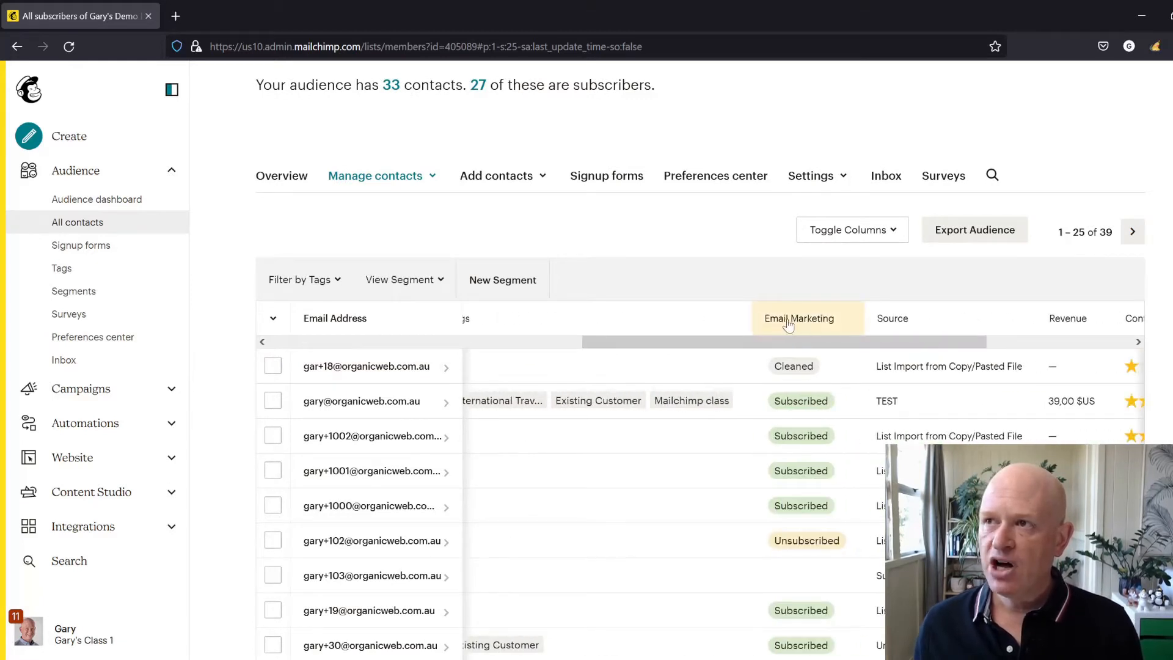
mouse_move(360, 469)
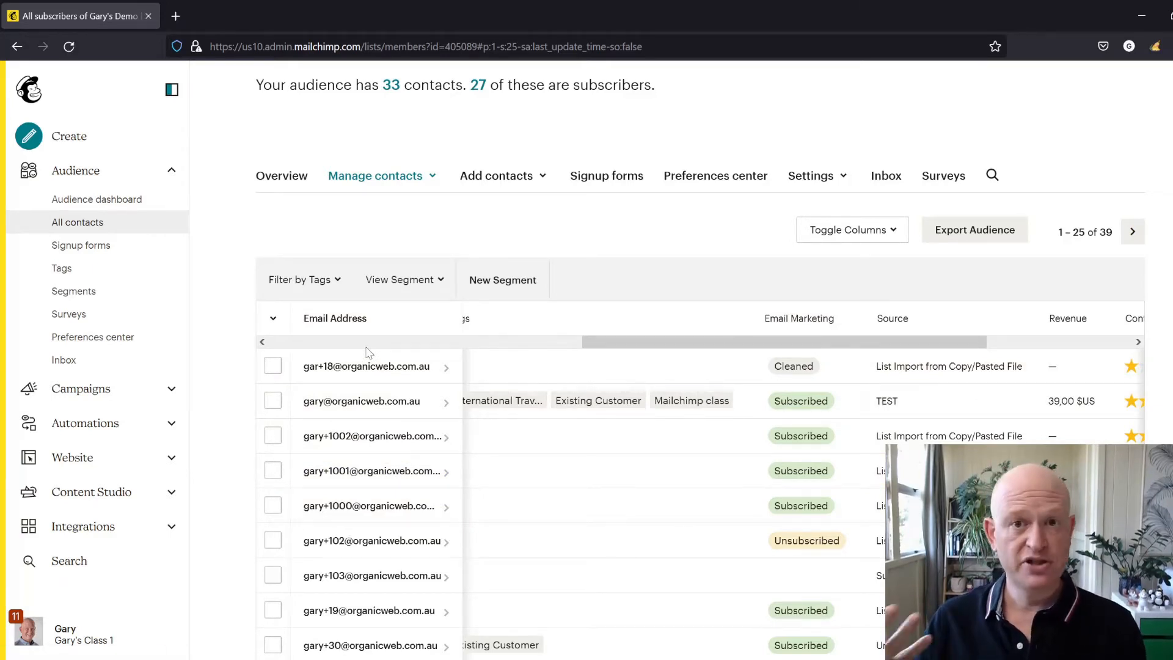
mouse_move(808, 325)
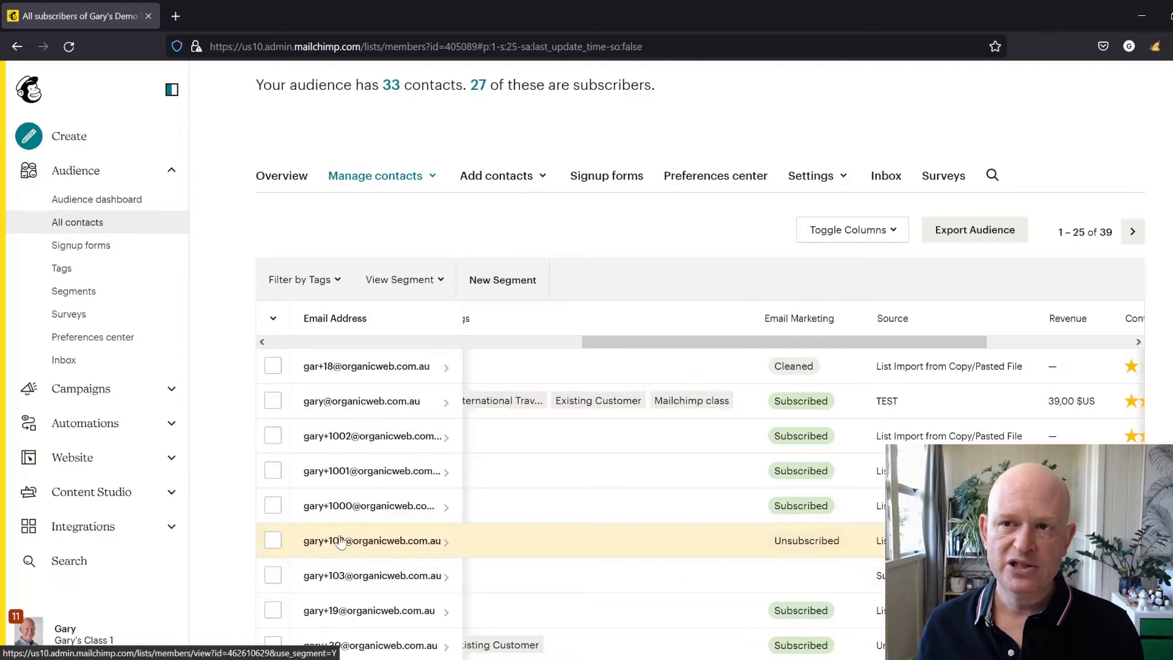
mouse_move(351, 553)
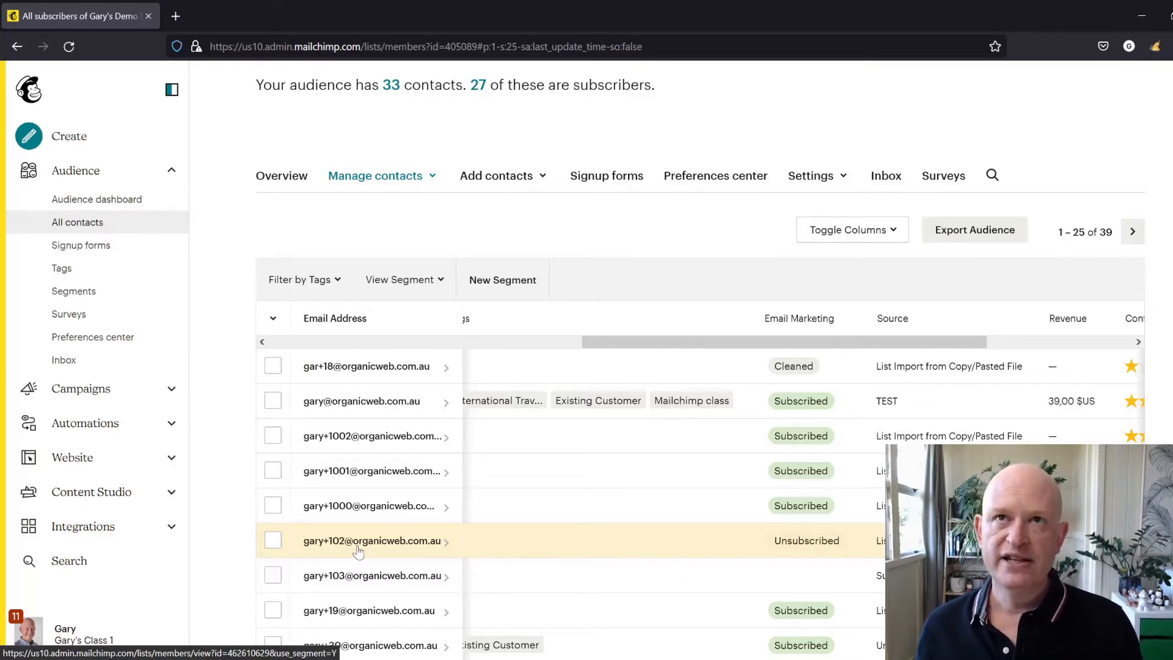
Step: Open gary+102's profile and check its Actions menu options like Subscribe
click(372, 541)
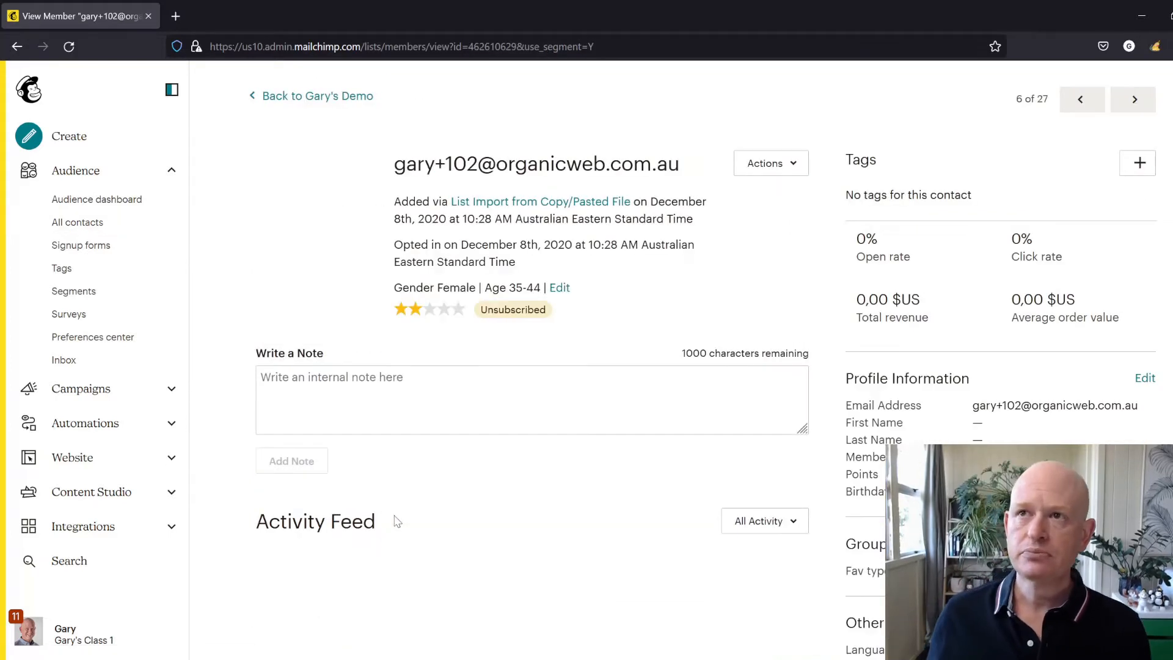
click(771, 163)
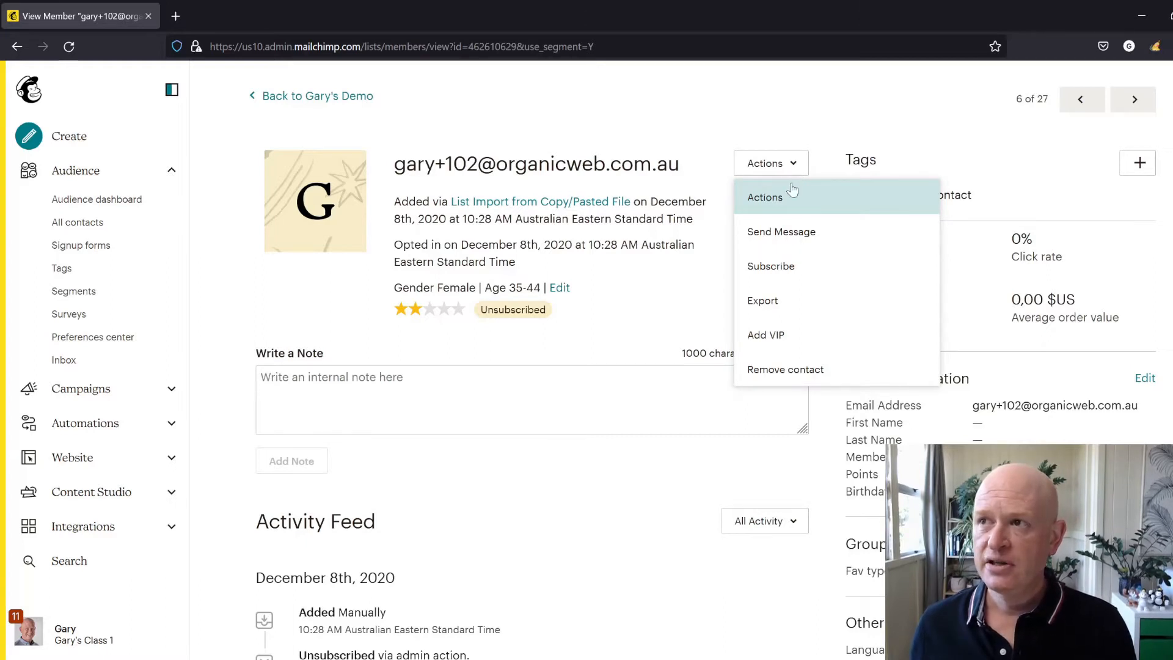
mouse_move(795, 269)
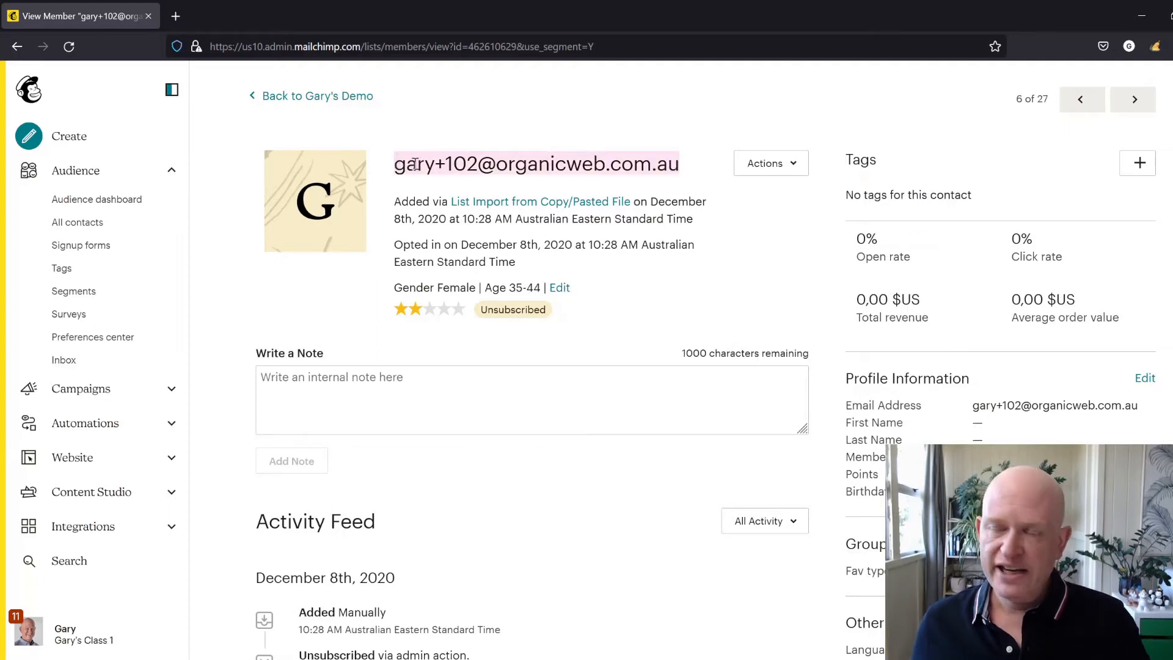
mouse_move(729, 243)
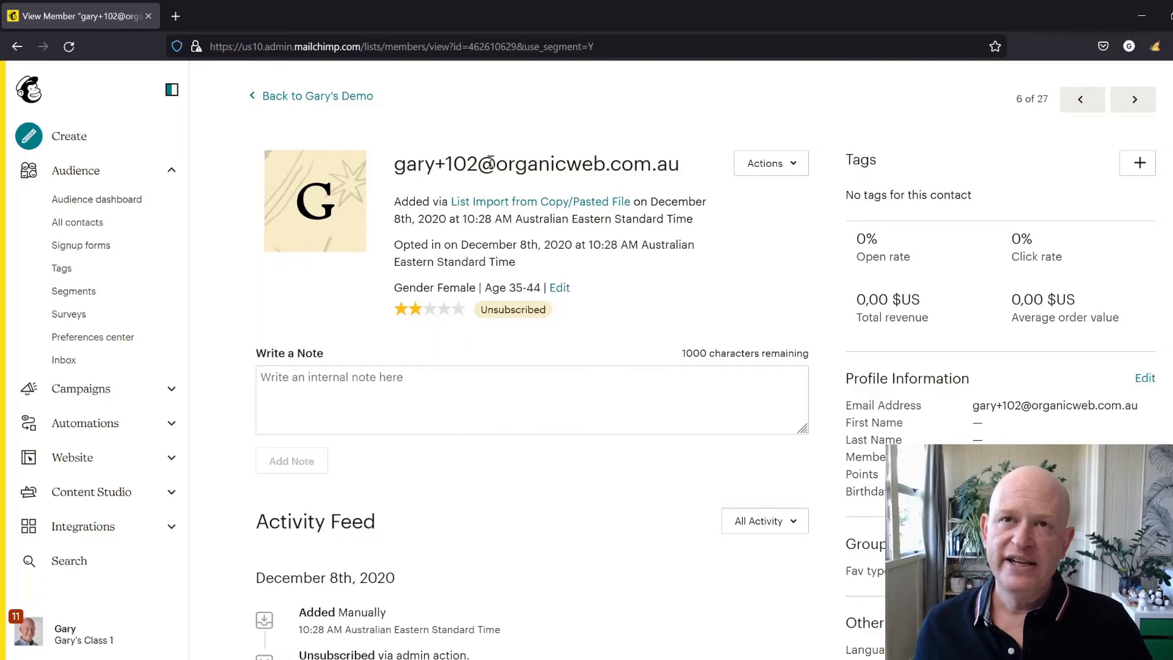
mouse_move(70, 223)
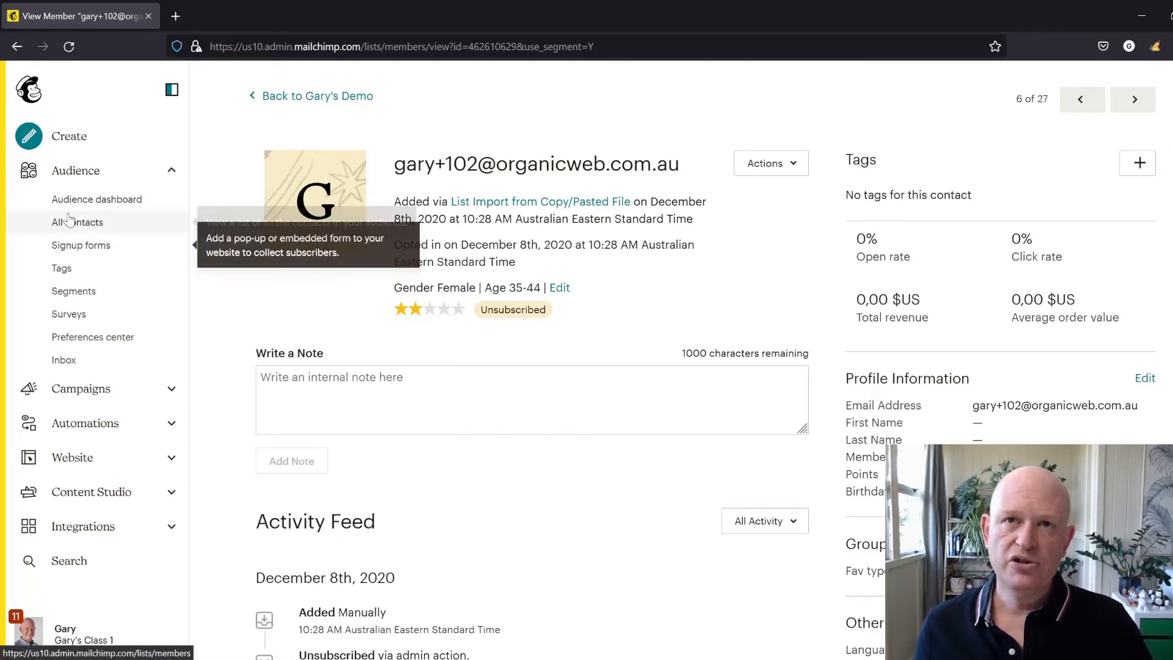
Step: Open Gary's Demo Form builder and scroll to the signup form URL
click(77, 222)
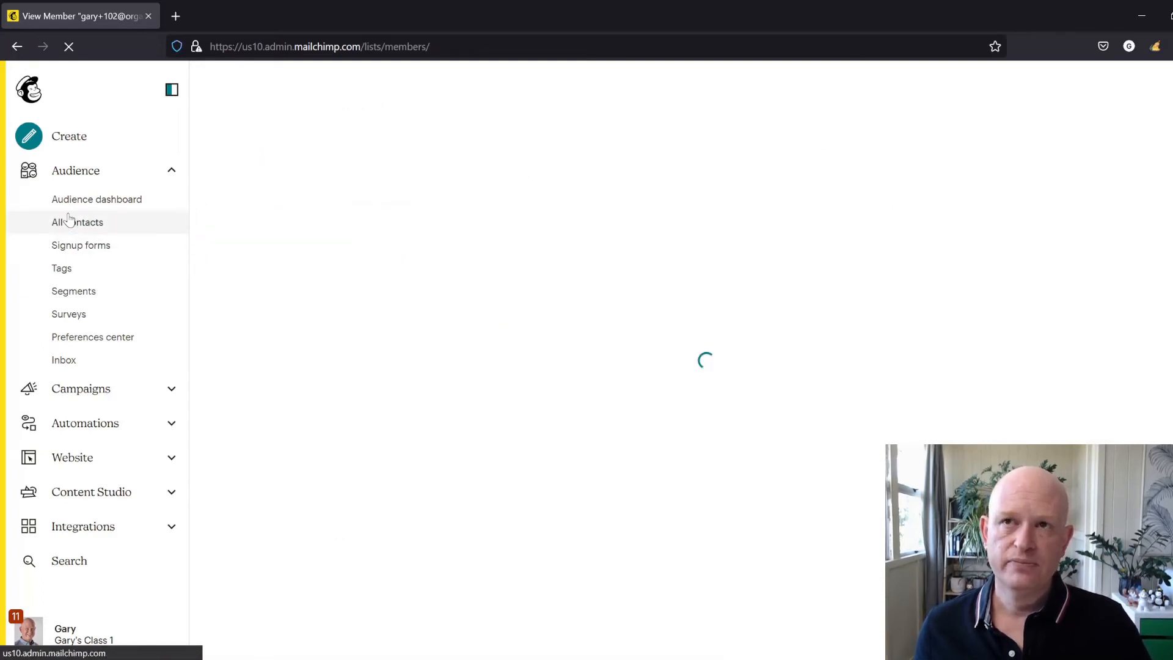
click(77, 222)
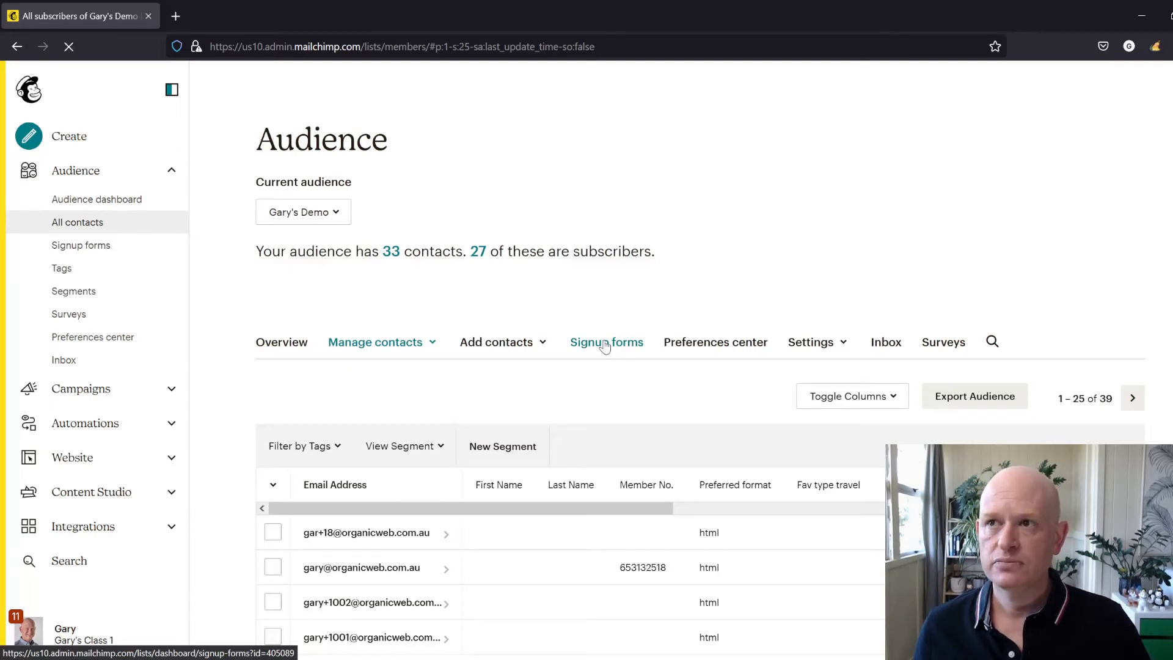
click(606, 342)
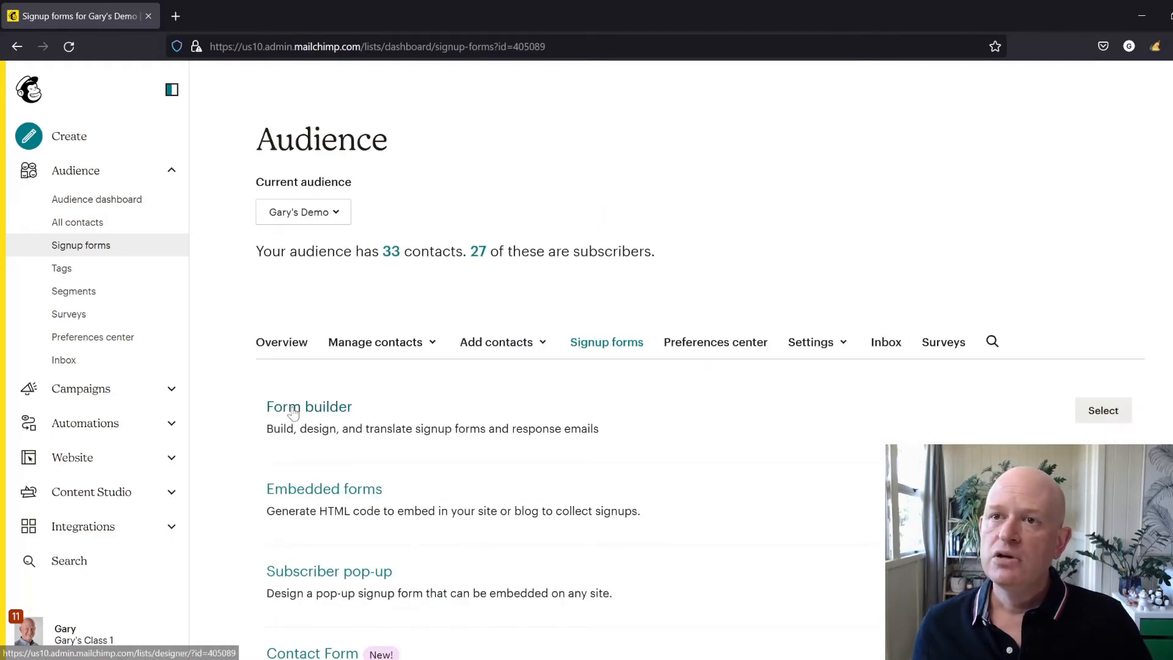
click(308, 407)
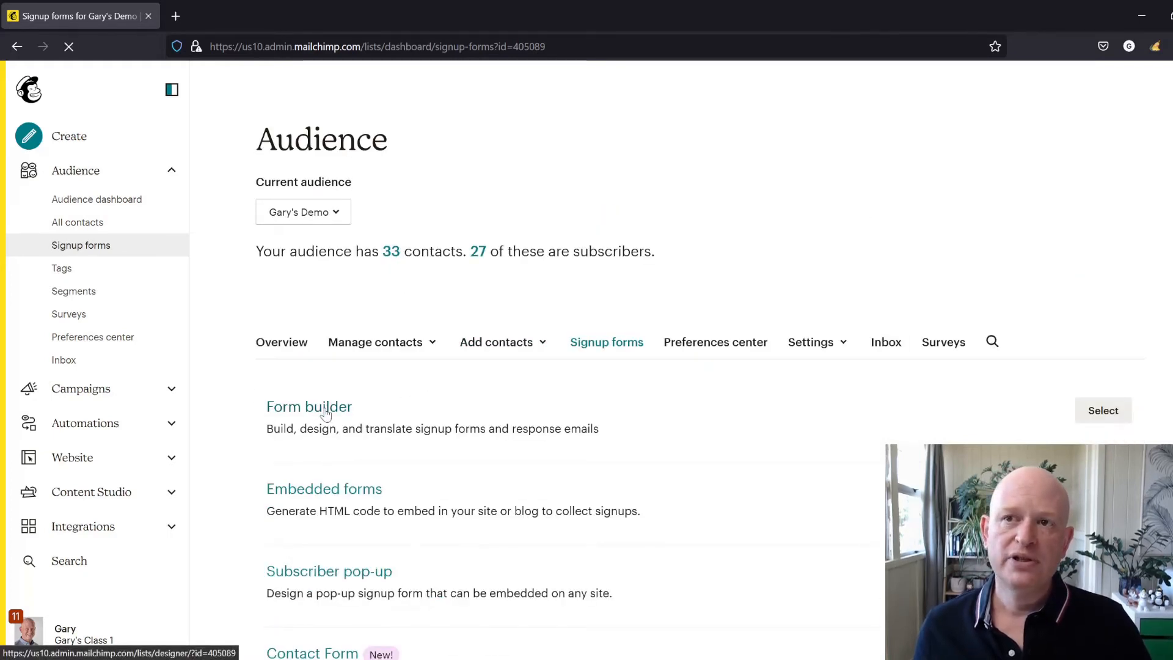
click(309, 406)
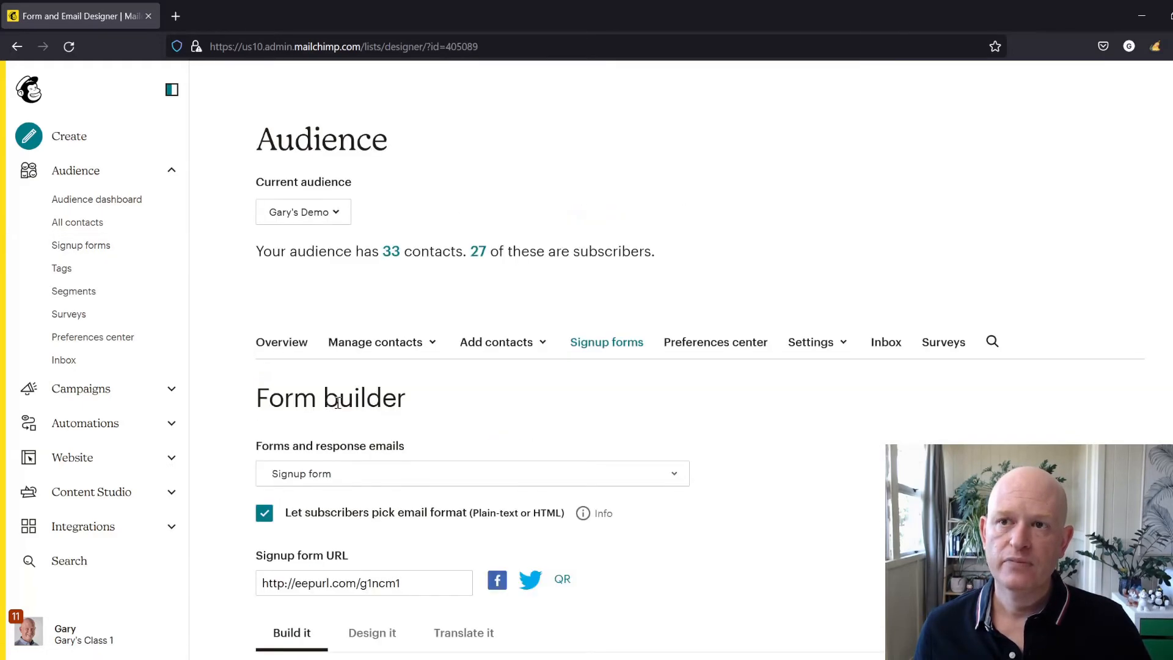
scroll(down, 3)
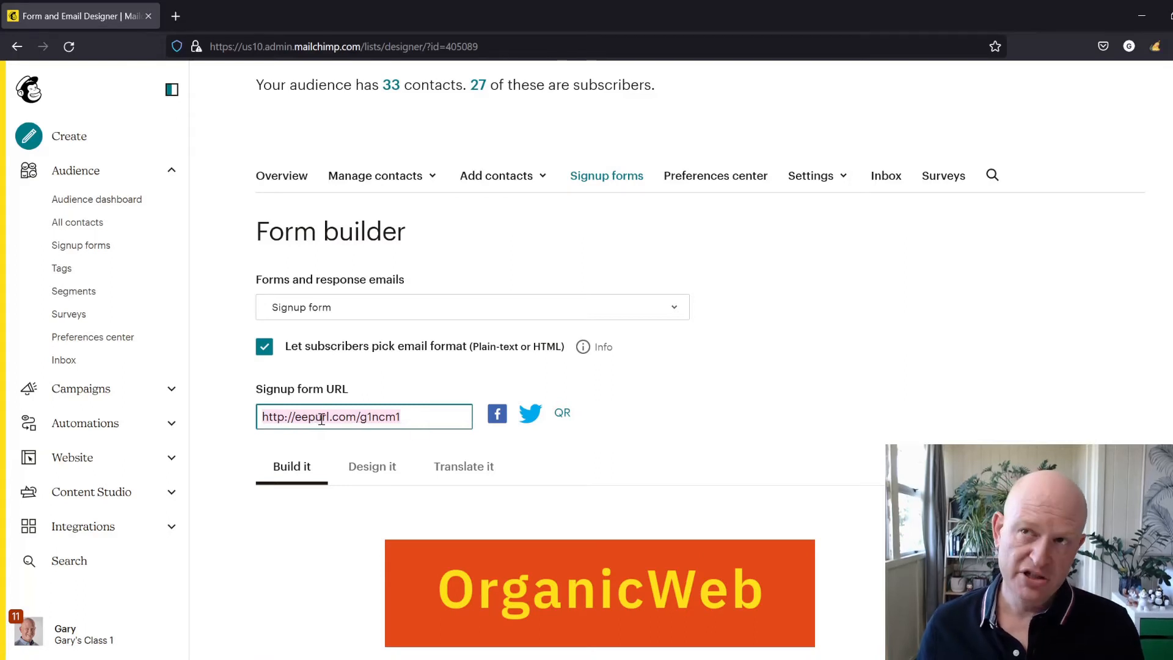
click(175, 15)
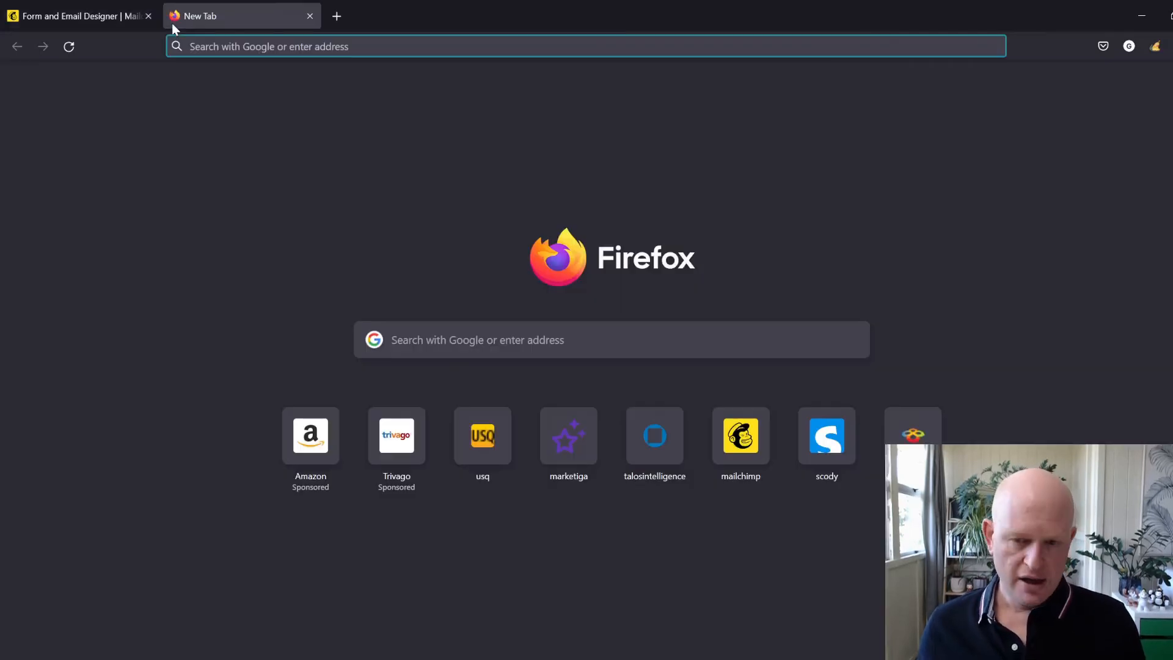
text(eepurl.com/g1ncm1)
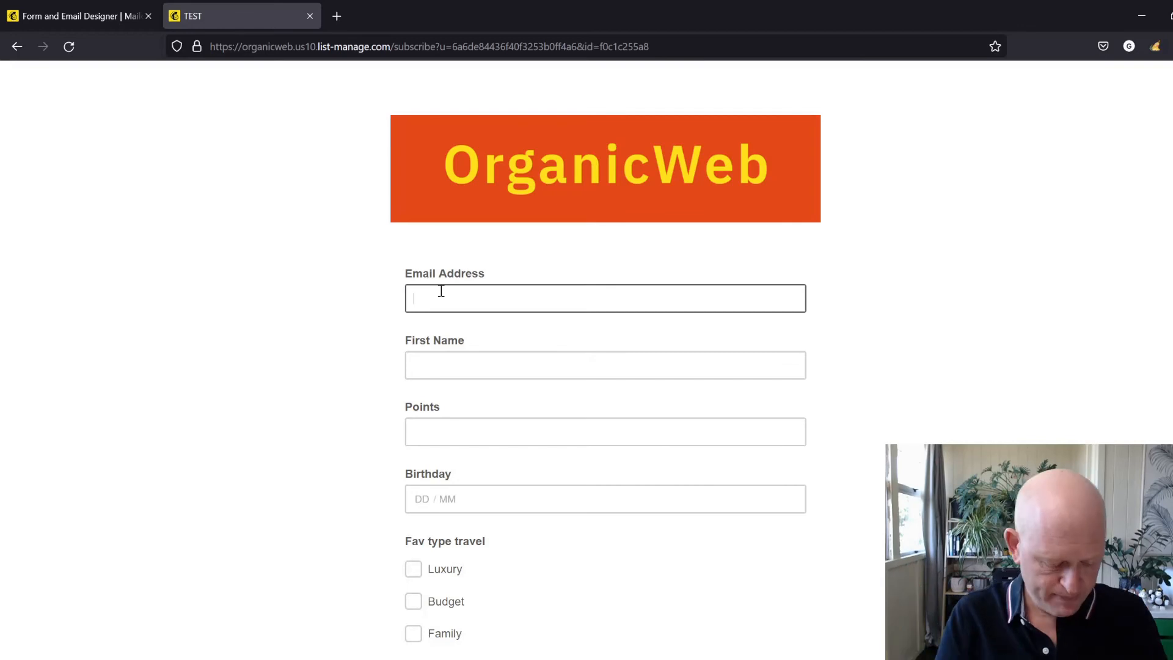
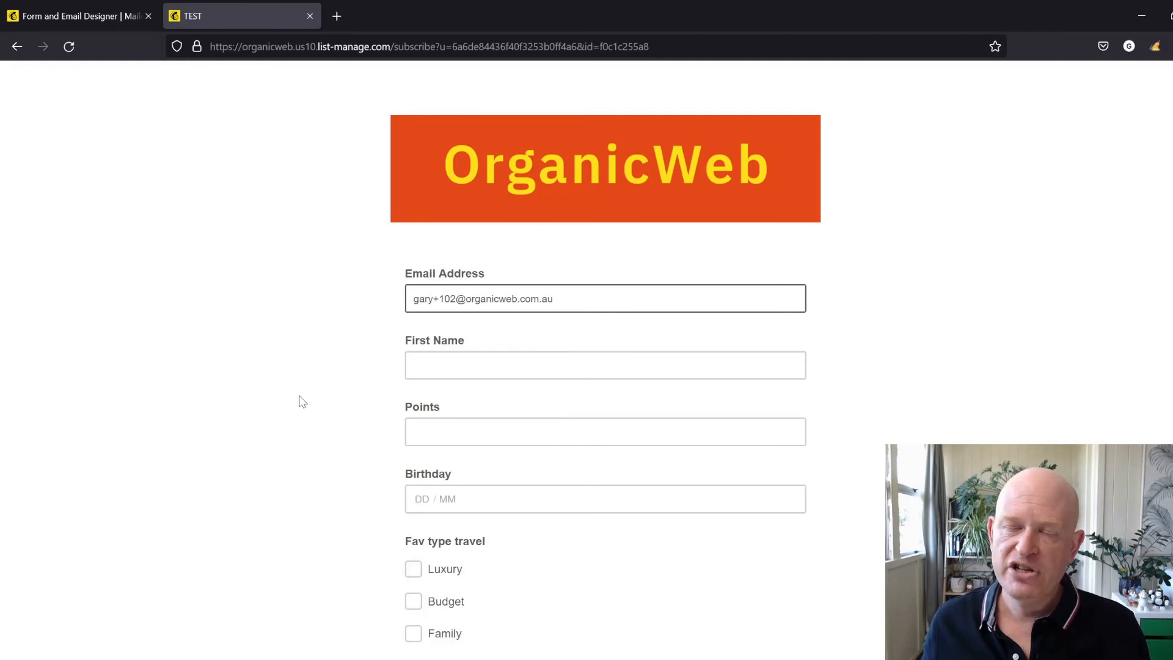
scroll(down, 3)
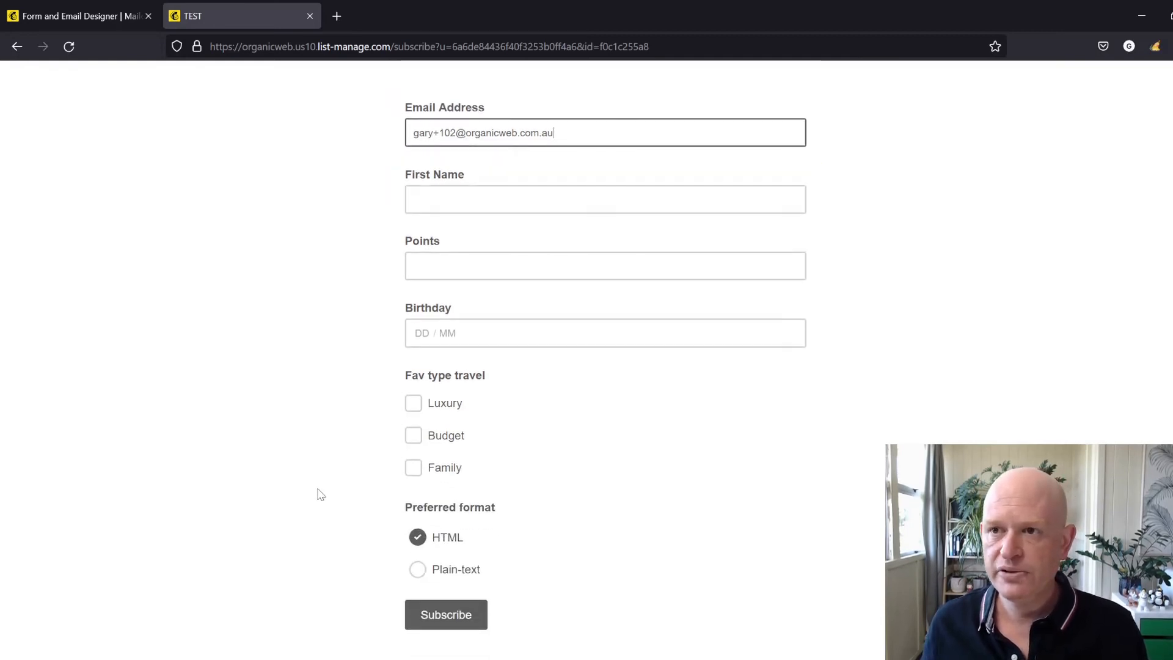
Step: Subscribe gary+102 past the robot check and return to the Form builder tab
click(446, 614)
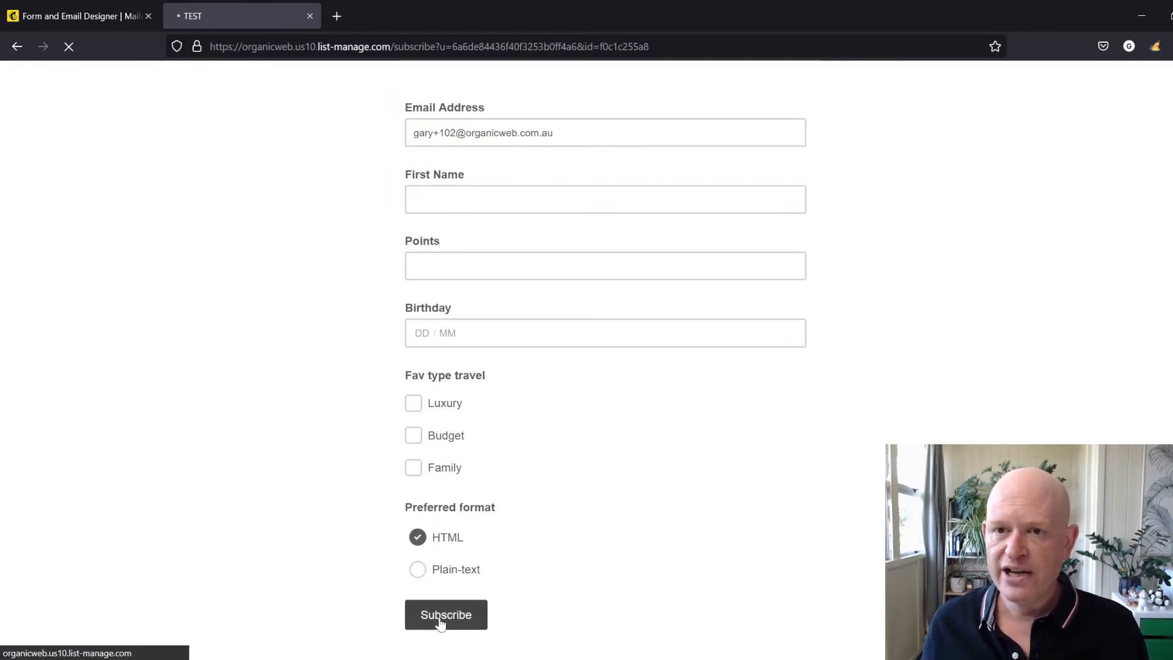
click(446, 615)
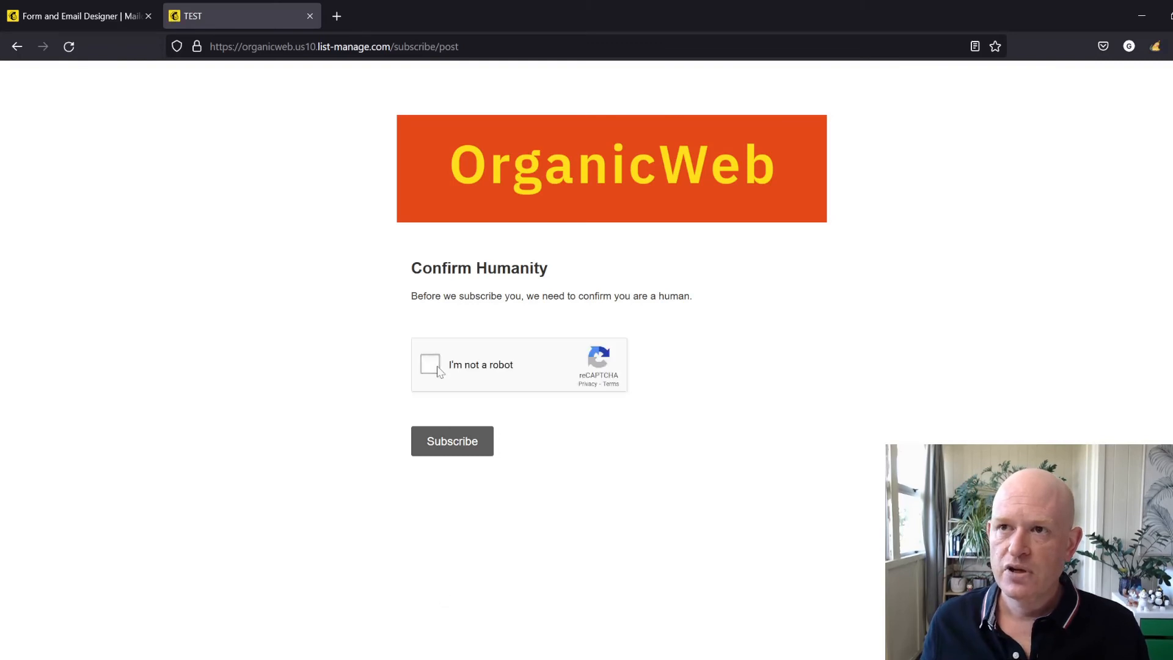
click(432, 364)
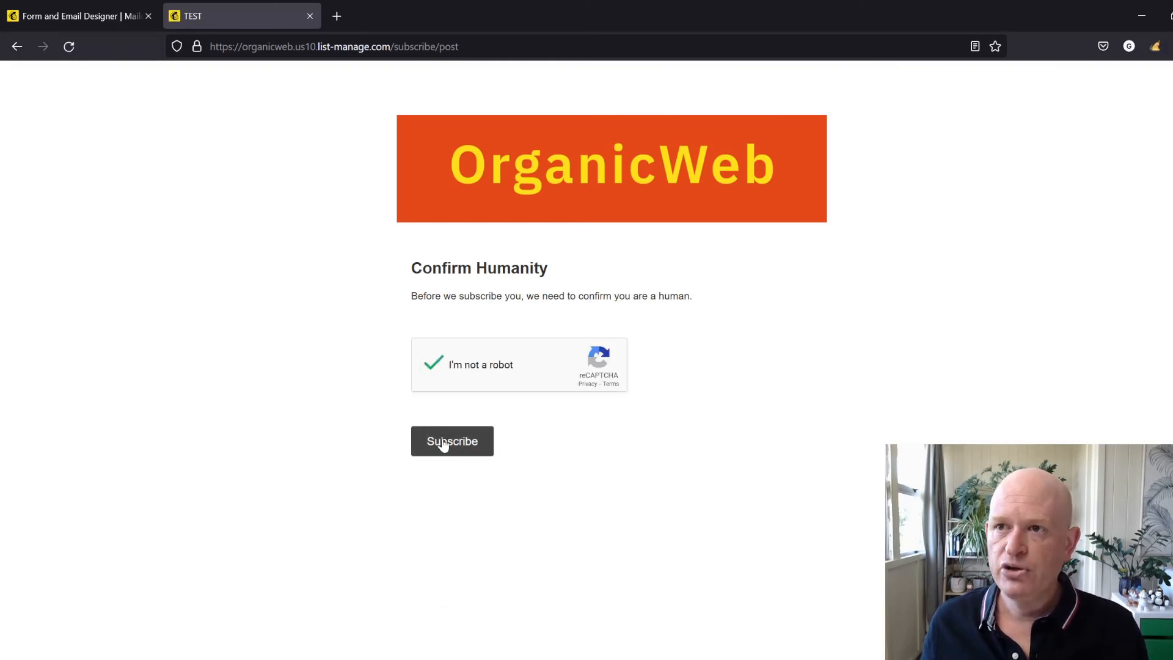
click(452, 441)
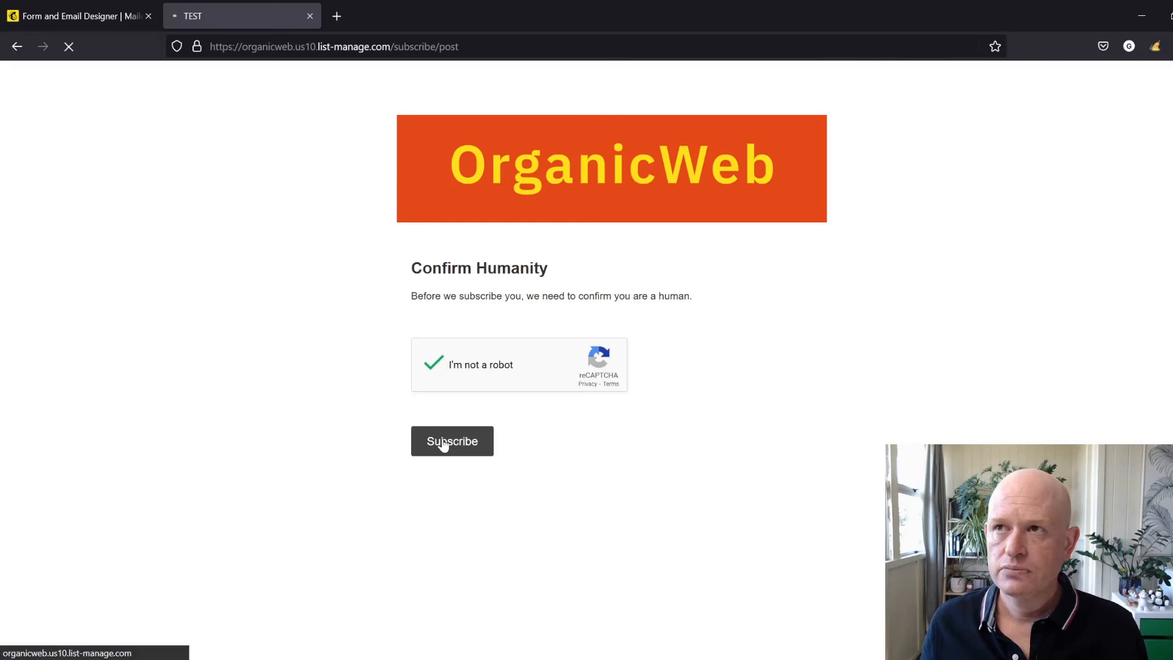
click(452, 441)
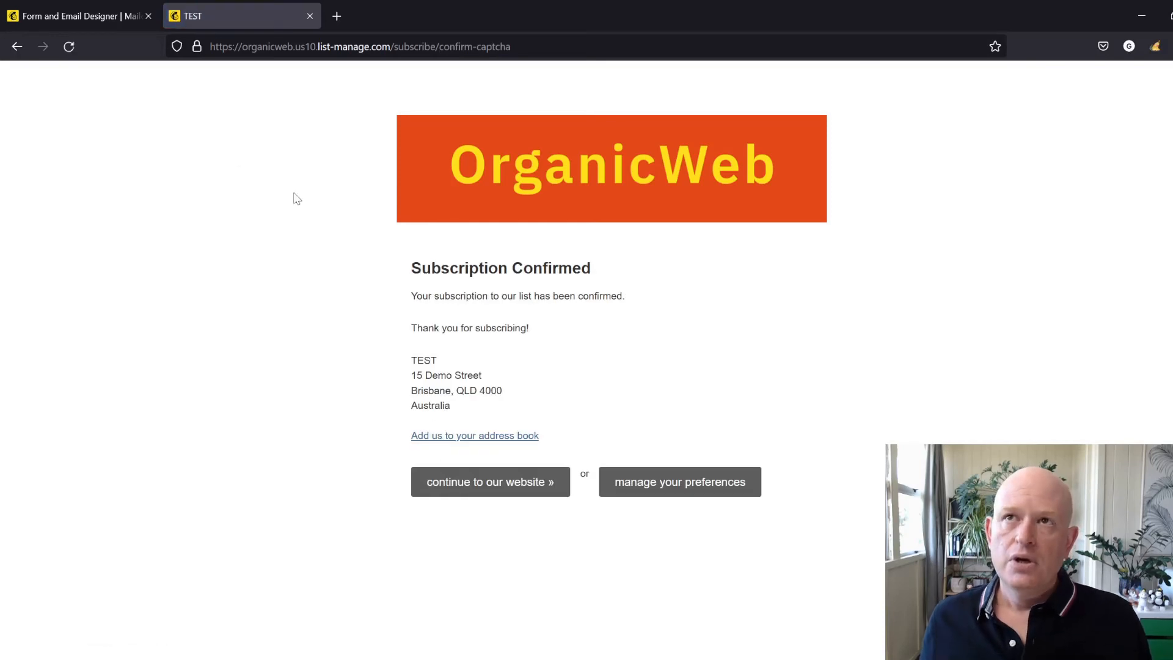
click(79, 16)
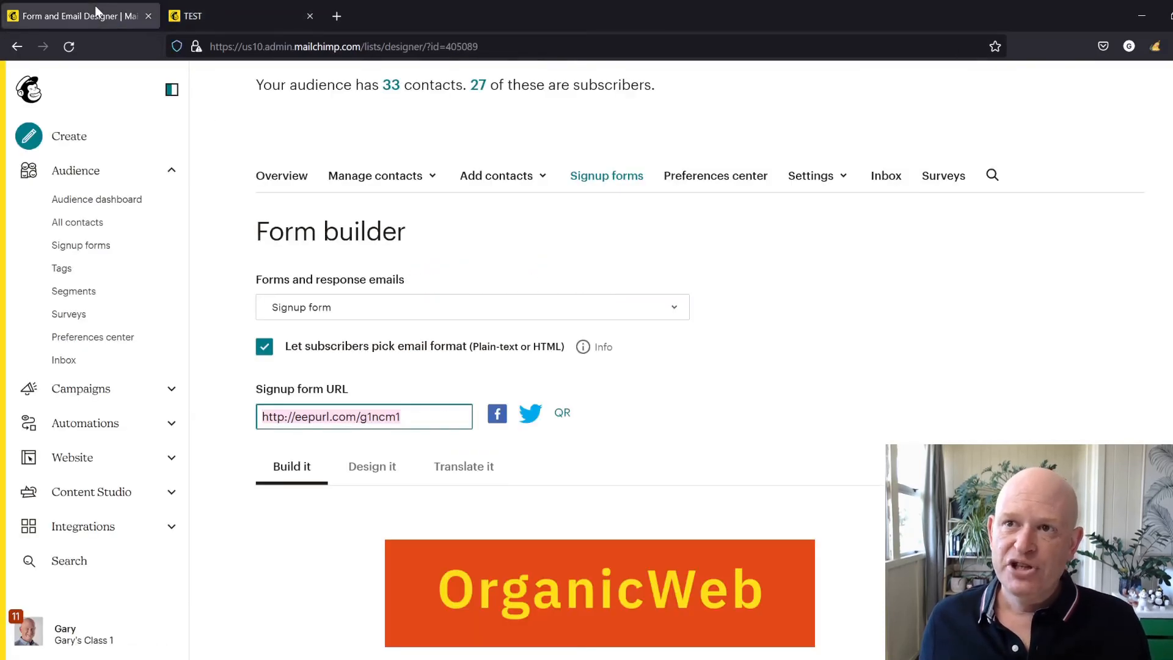
Step: Open the Audience dashboard and load all Gary's Demo contacts
click(96, 199)
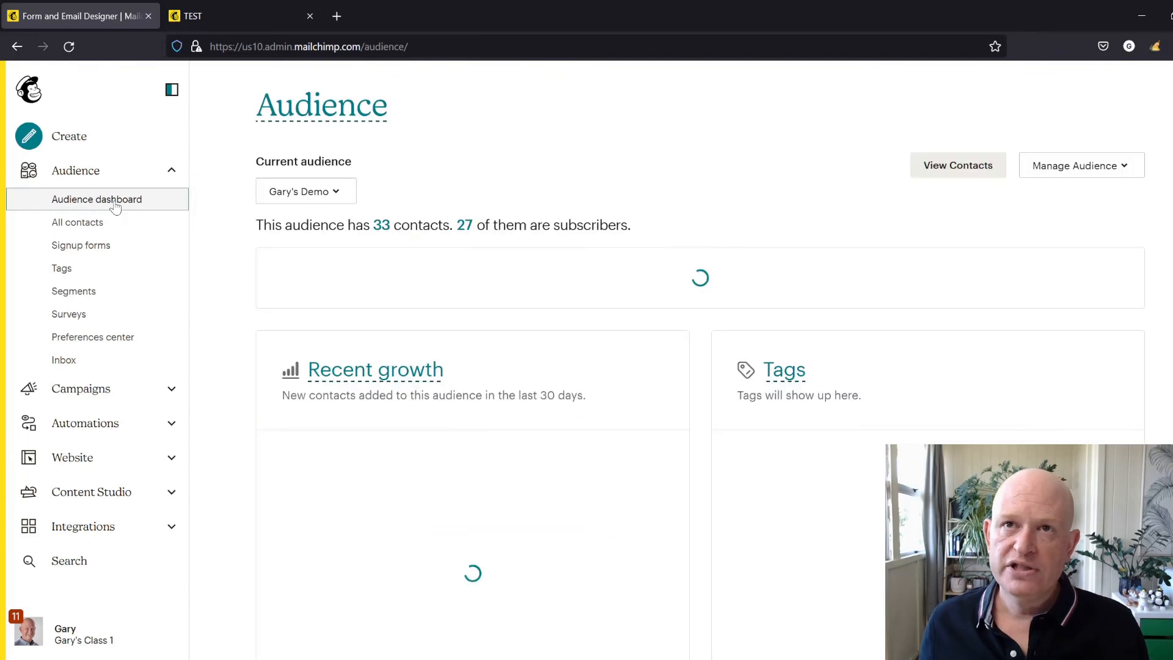
click(957, 165)
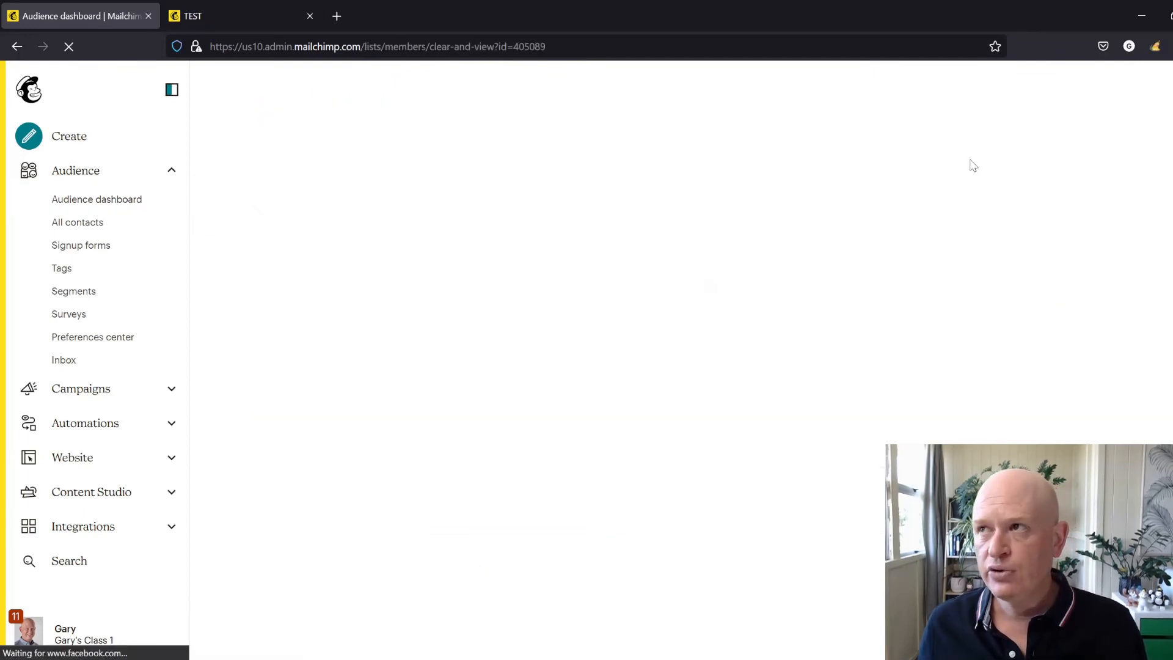
click(77, 223)
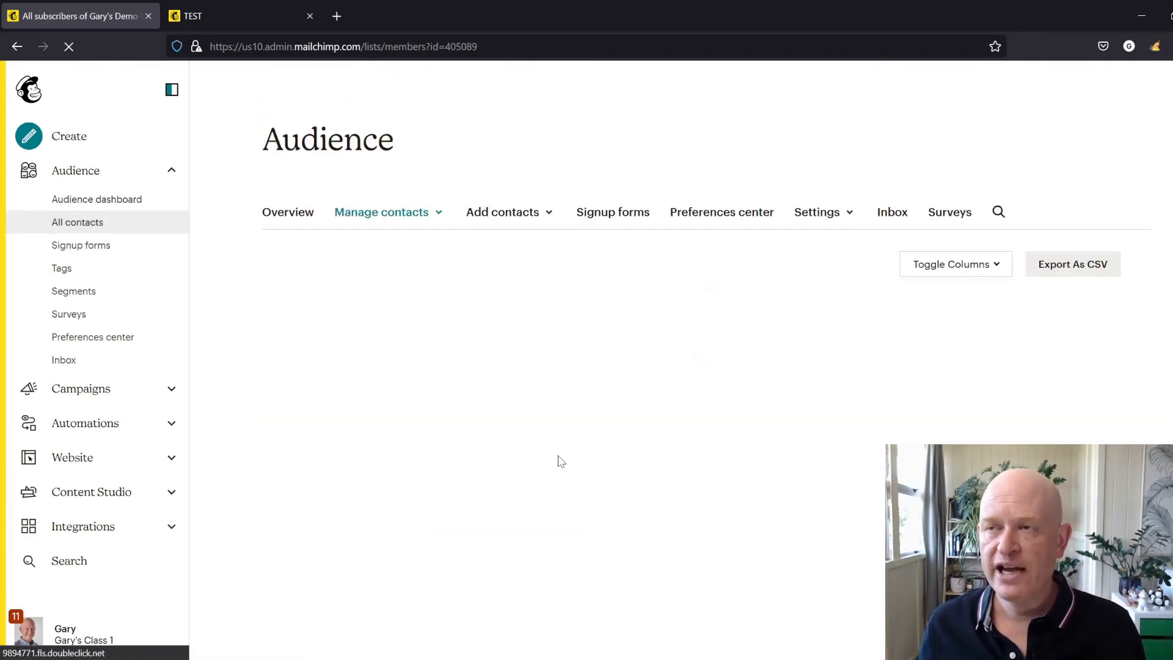